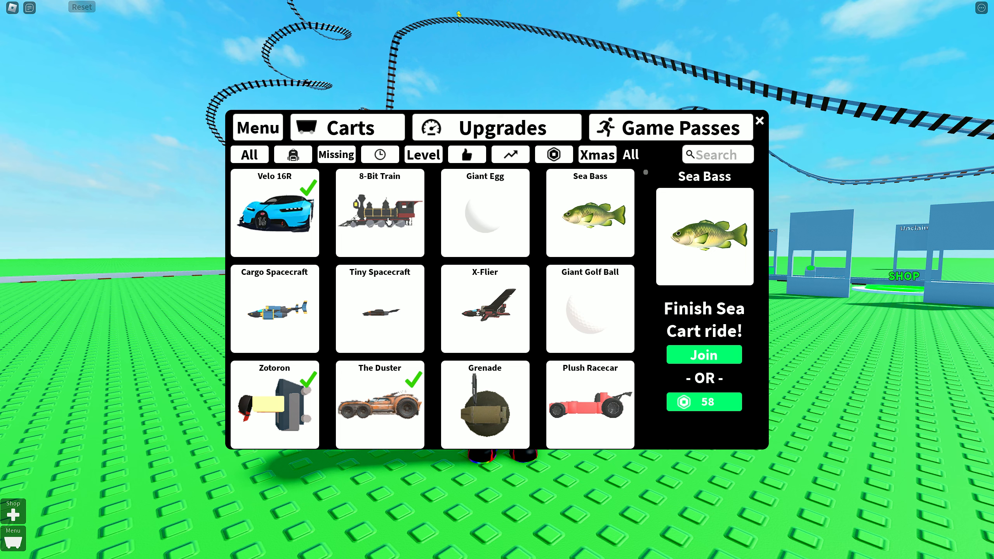
- Preview the locked Giant Egg, Sea Bass, Cargo Spacecraft, Tiny Spacecraft, Grenade and Plush Racecar carts
left_click(484, 219)
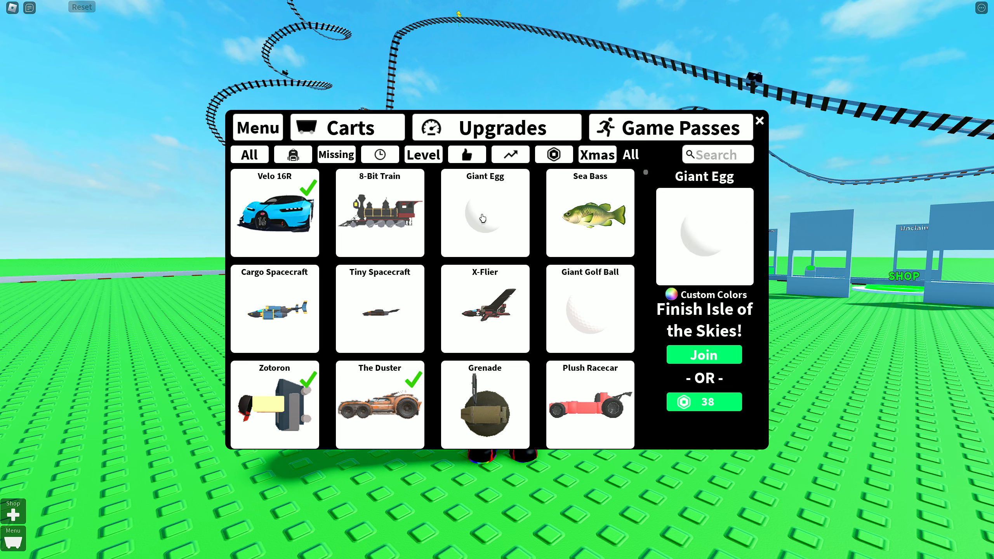
left_click(575, 218)
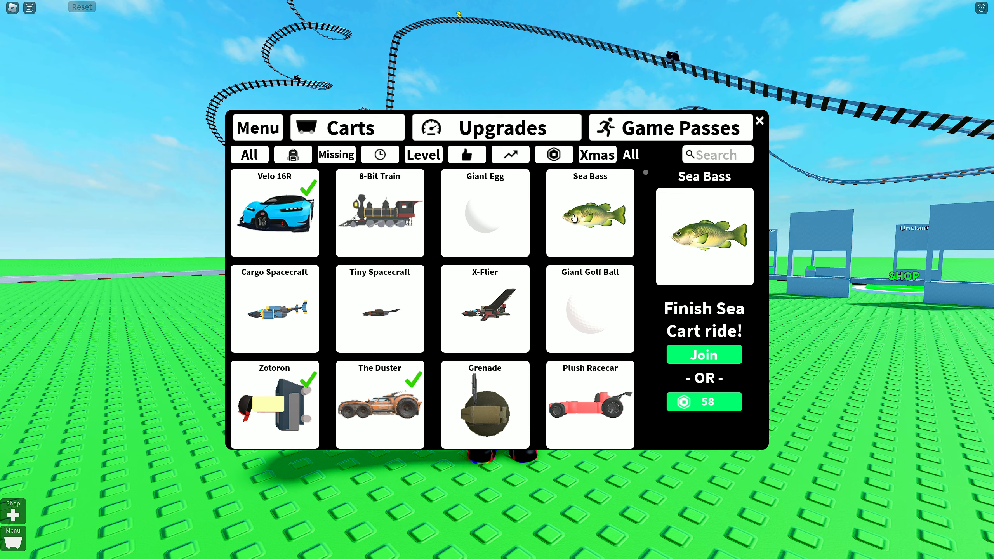
left_click(274, 313)
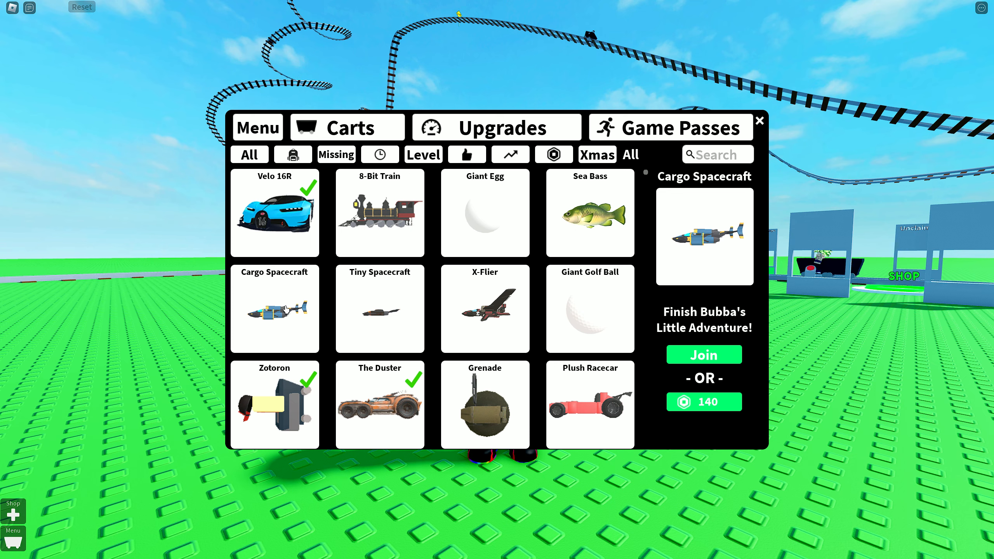
left_click(379, 311)
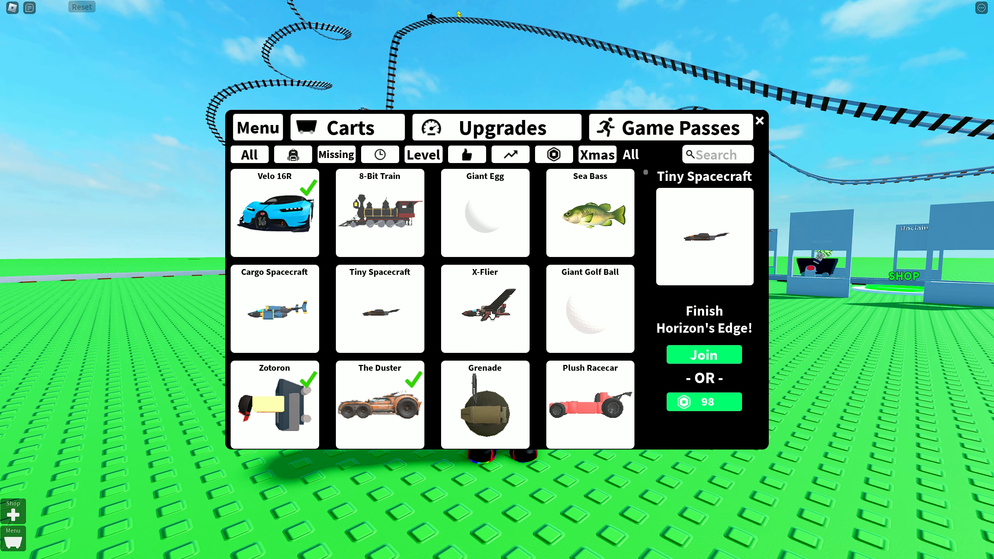
left_click(484, 309)
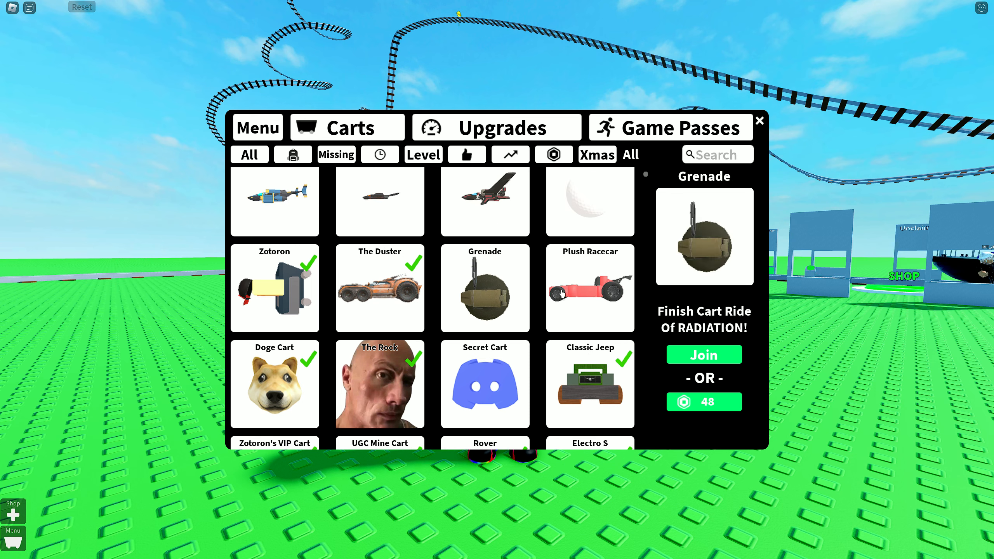
mouse_move(584, 293)
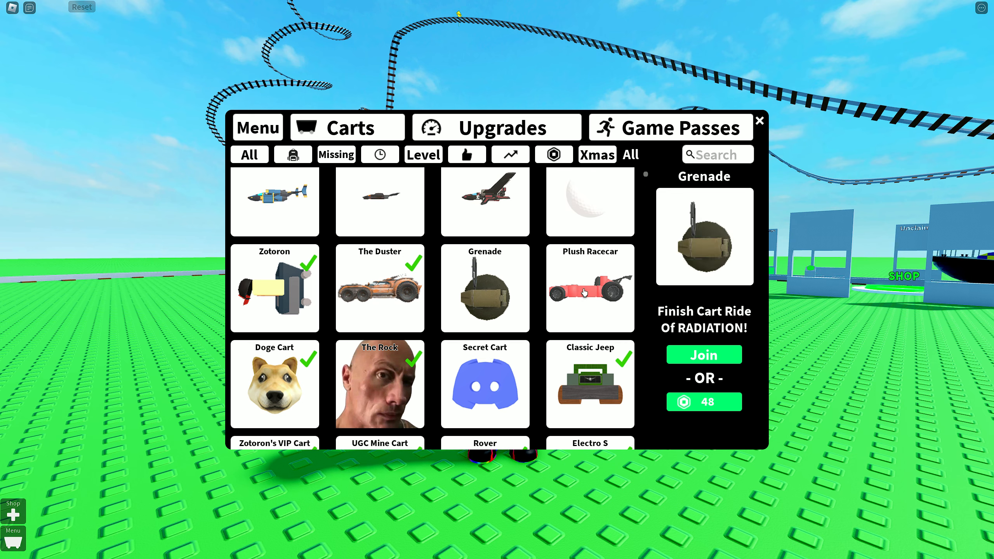
left_click(587, 293)
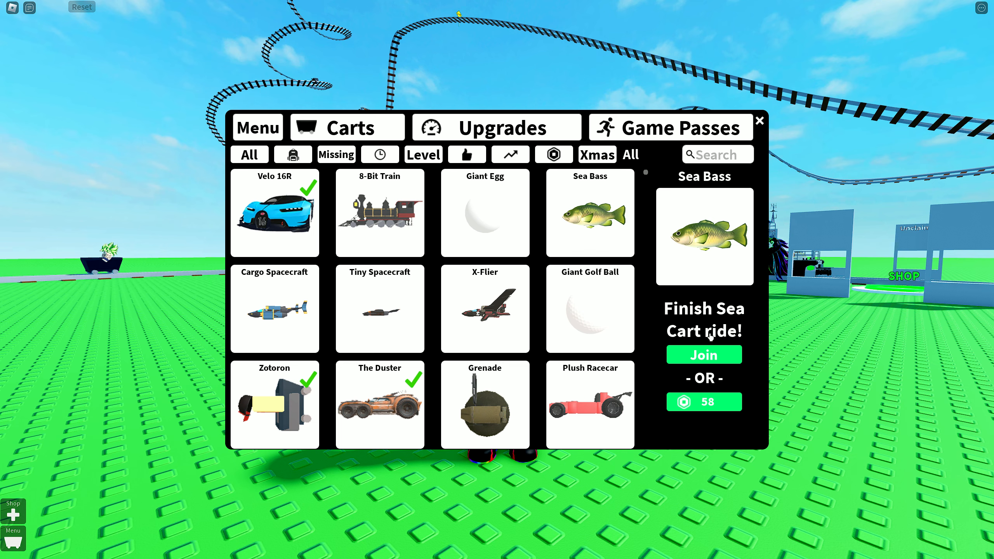
- Join the Sea Cart ride from the Sea Bass cart's unlock requirement
left_click(704, 354)
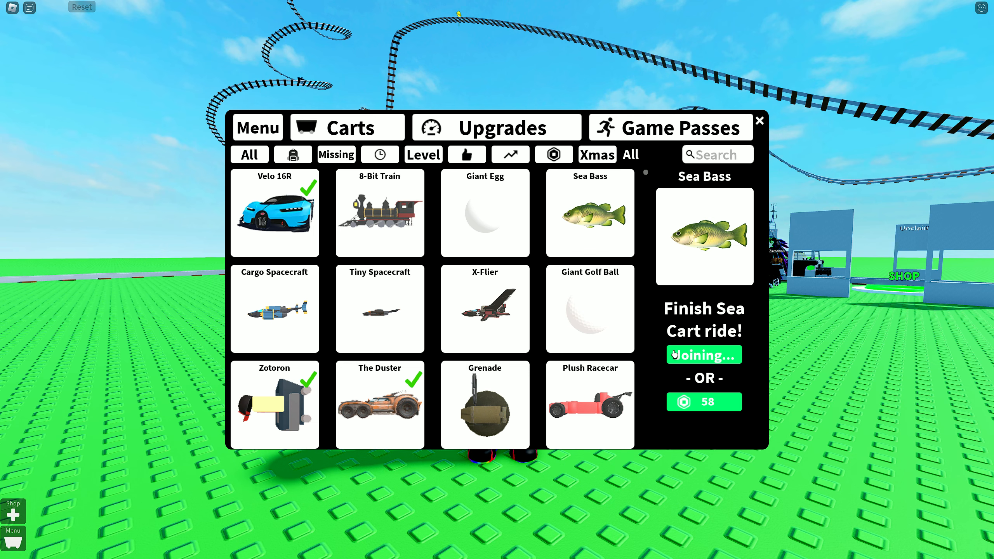
left_click(703, 354)
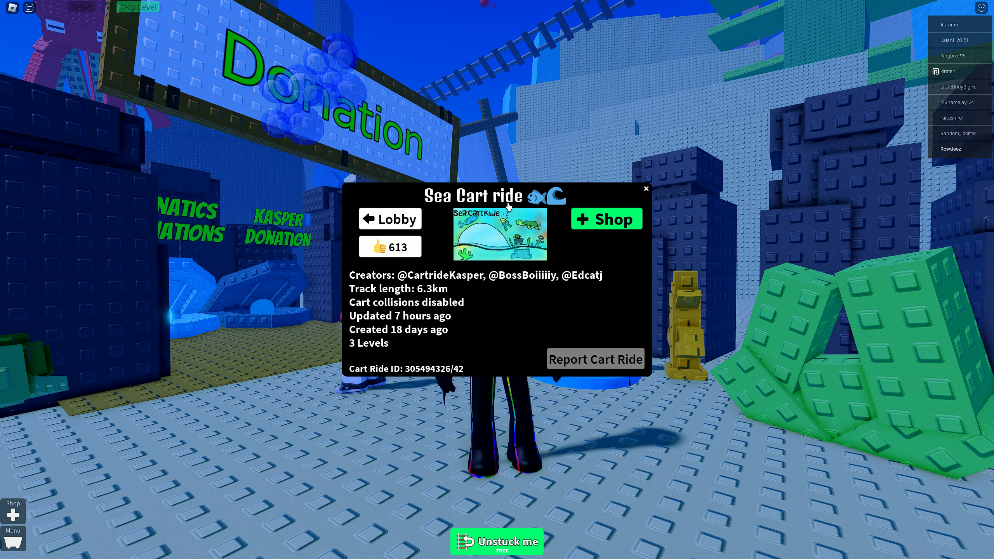
- Like the Sea Cart ride (614) and return to the lobby
left_click(390, 247)
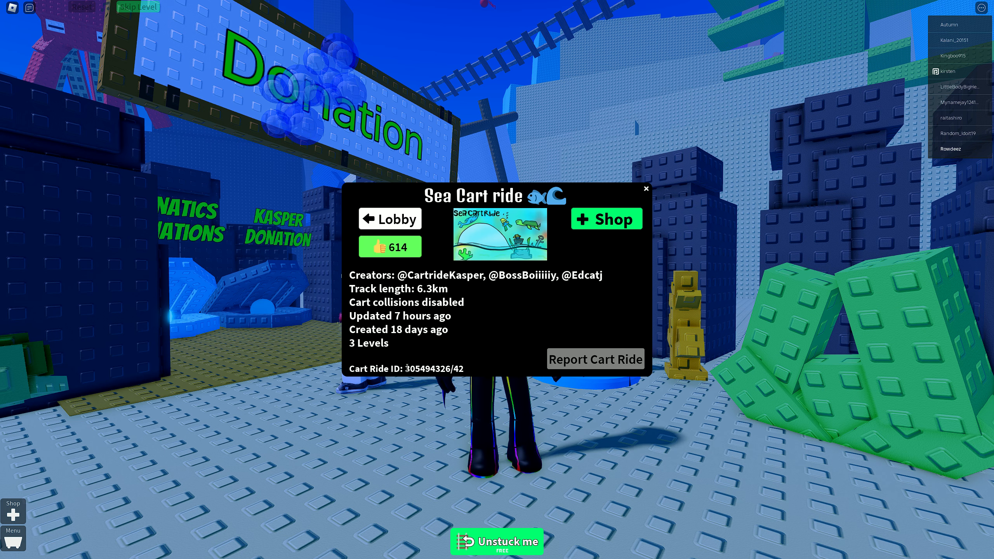
double_click(434, 369)
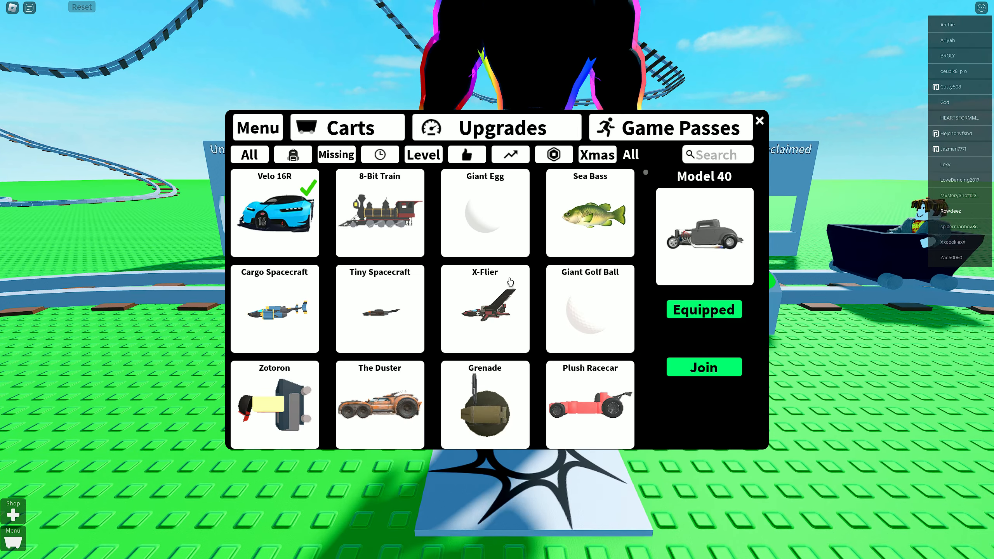
- Preview Tiny Spacecraft and Giant Egg with its Isle of the Skies requirement
left_click(380, 309)
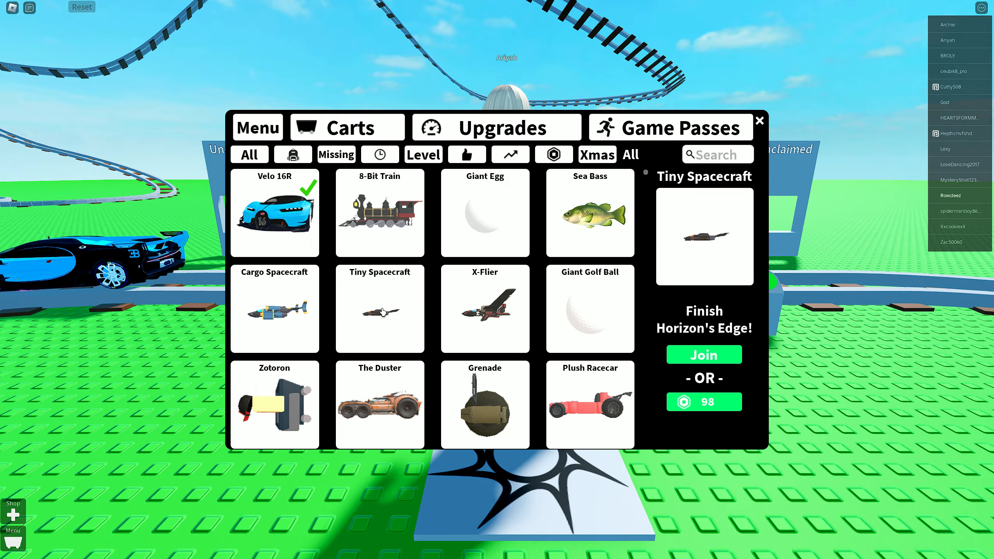
left_click(484, 223)
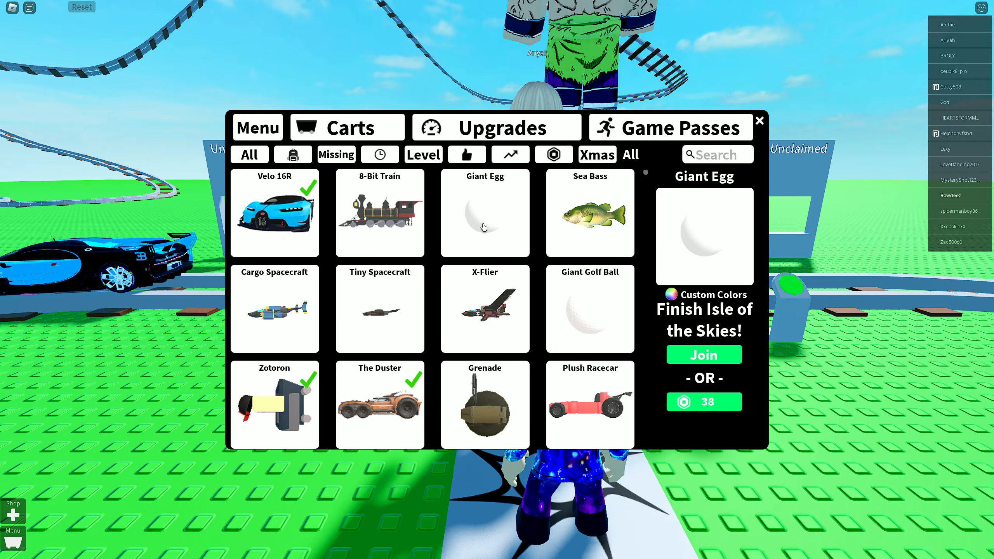